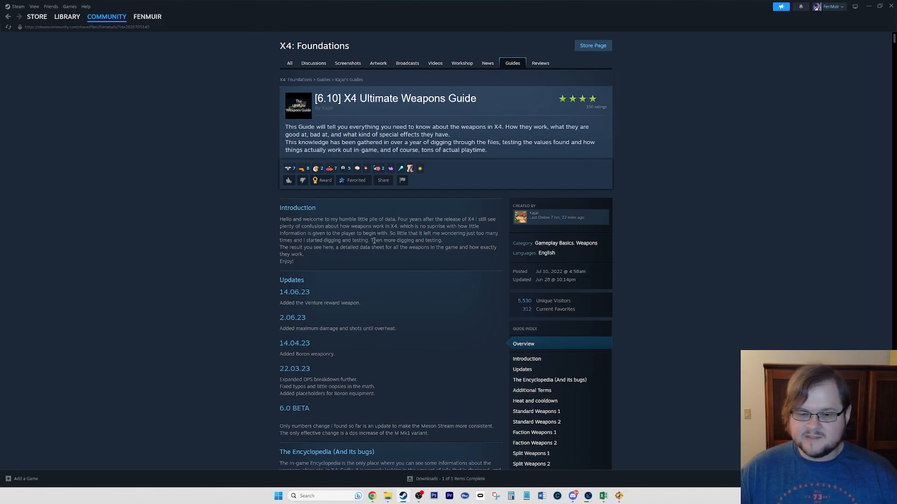
# Step: Scroll the weapons guide, close the 'muon' find-in-page search, and return to the DPS chart
pyautogui.scroll(-3)
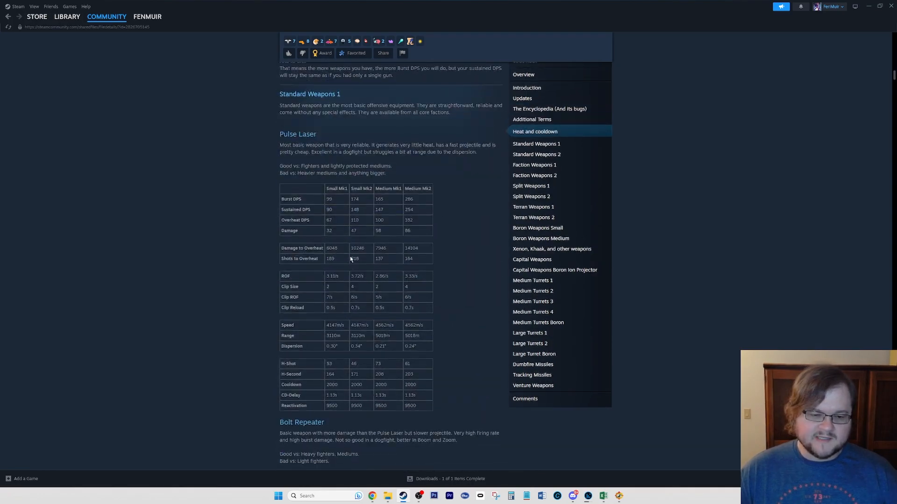
pyautogui.scroll(-3)
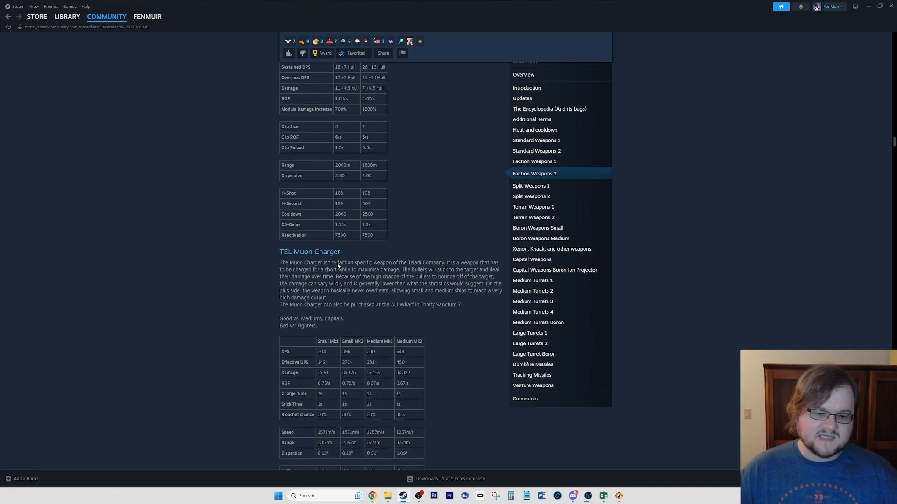
pyautogui.scroll(-3)
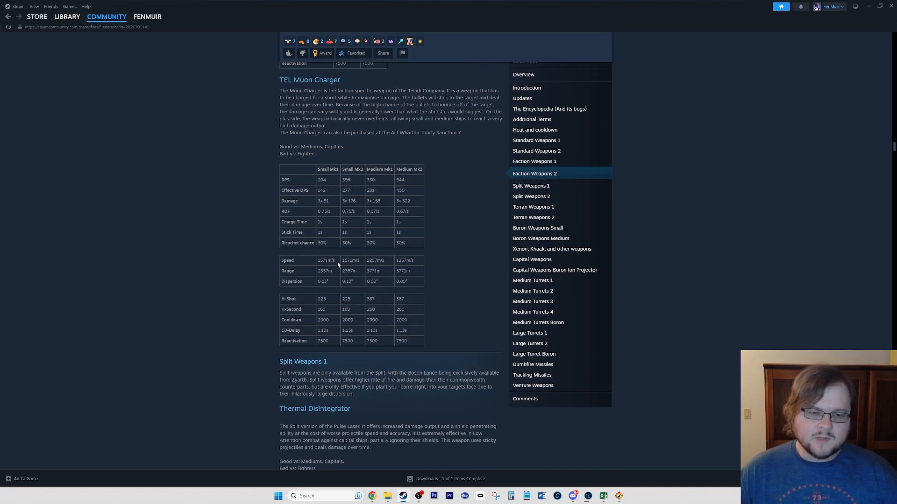
pyautogui.moveTo(433, 30)
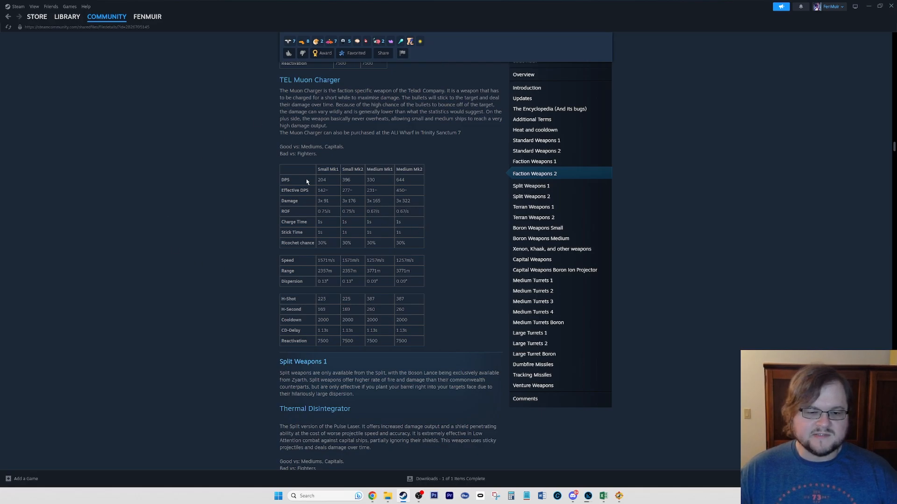
pyautogui.moveTo(328, 196)
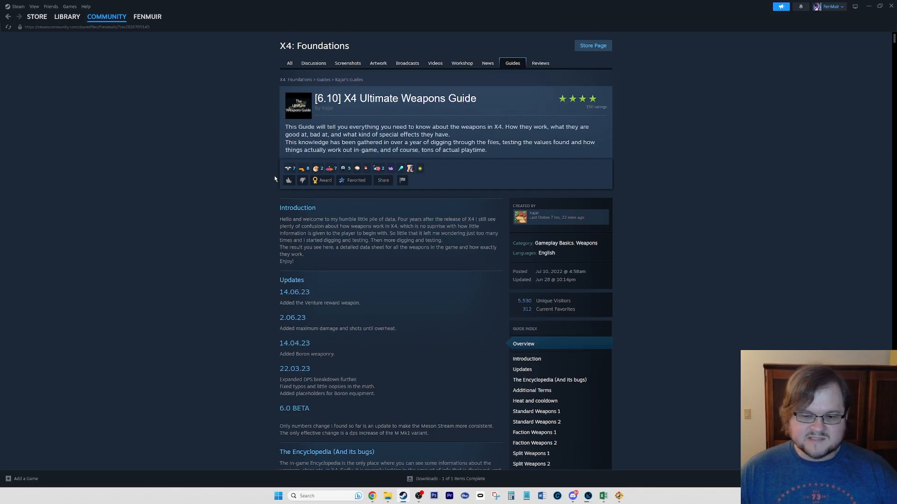
pyautogui.moveTo(246, 207)
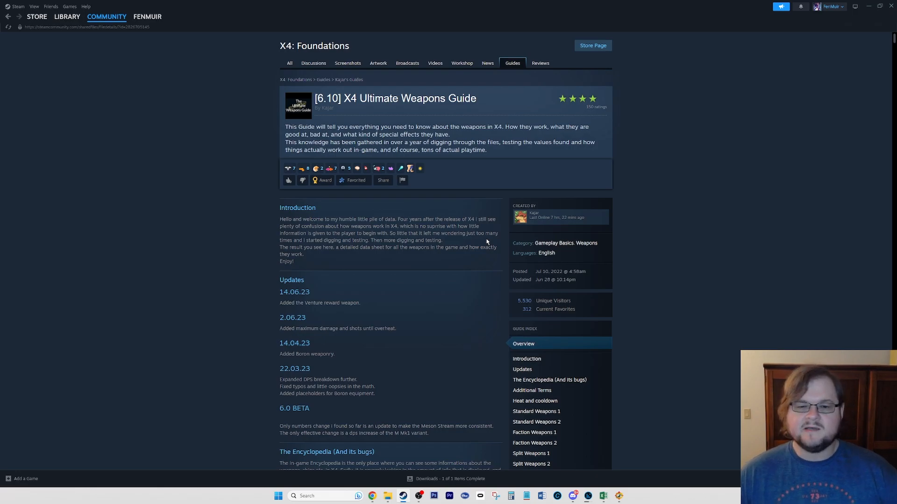
pyautogui.moveTo(581, 419)
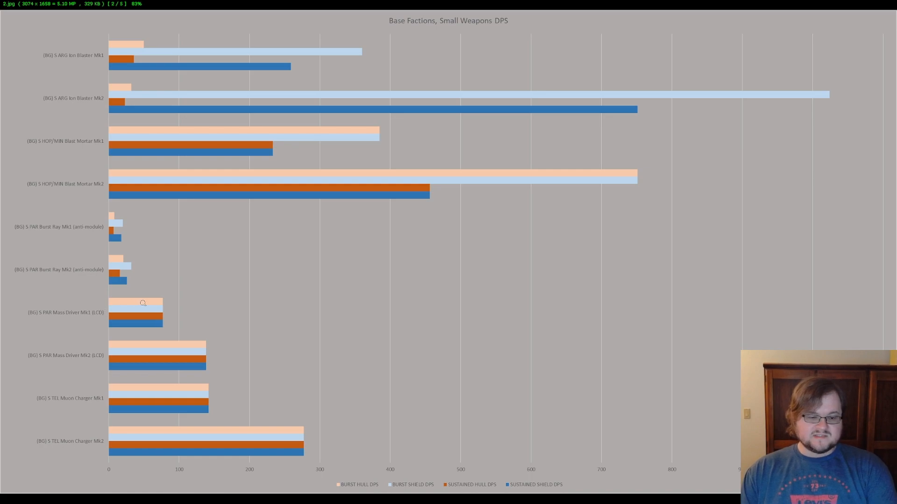
pyautogui.moveTo(70, 361)
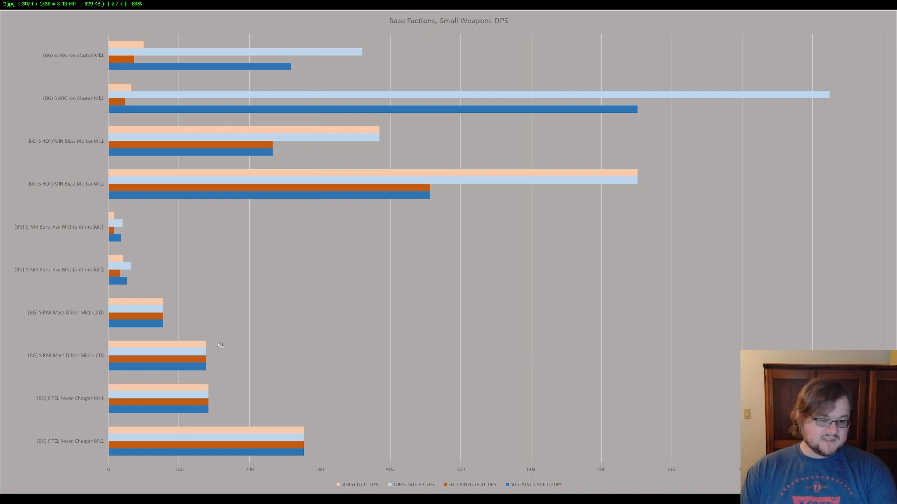
pyautogui.moveTo(176, 378)
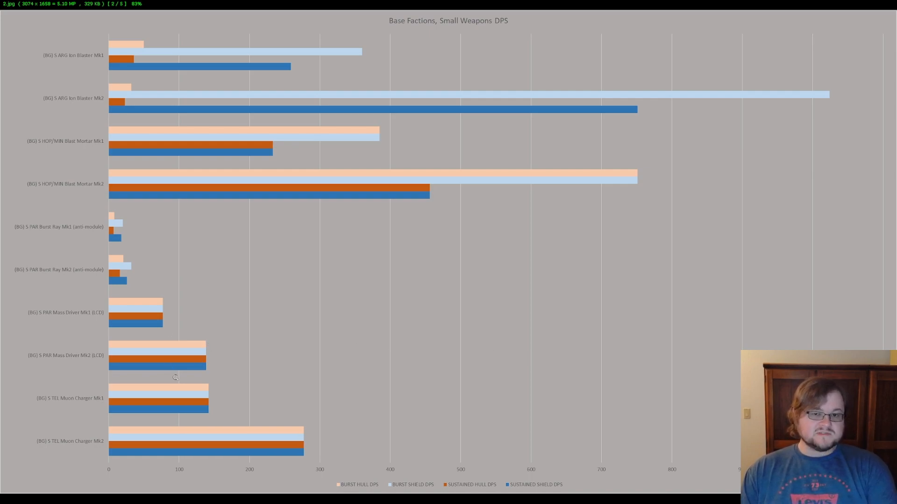
pyautogui.moveTo(192, 316)
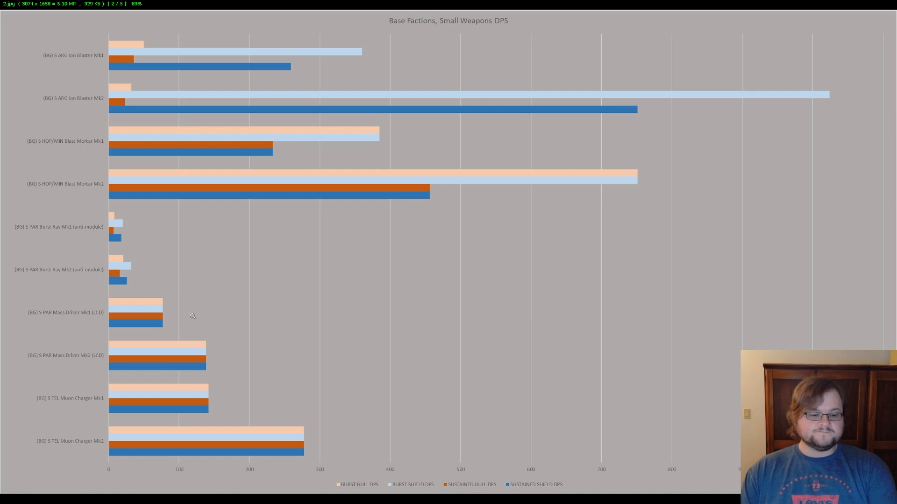
pyautogui.moveTo(144, 293)
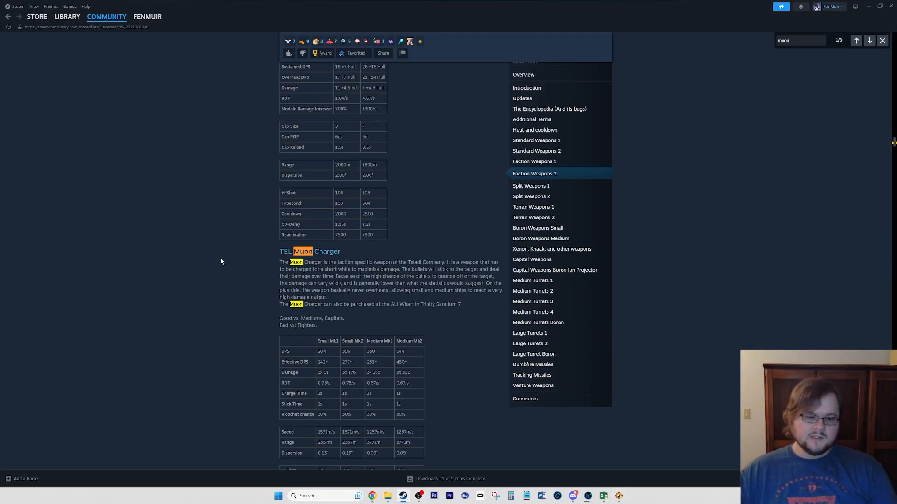
pyautogui.moveTo(893, 47)
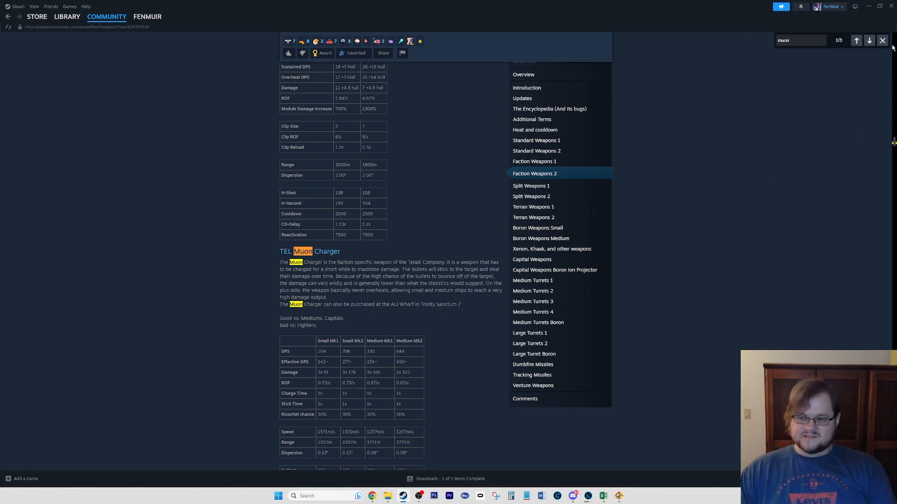
pyautogui.click(882, 41)
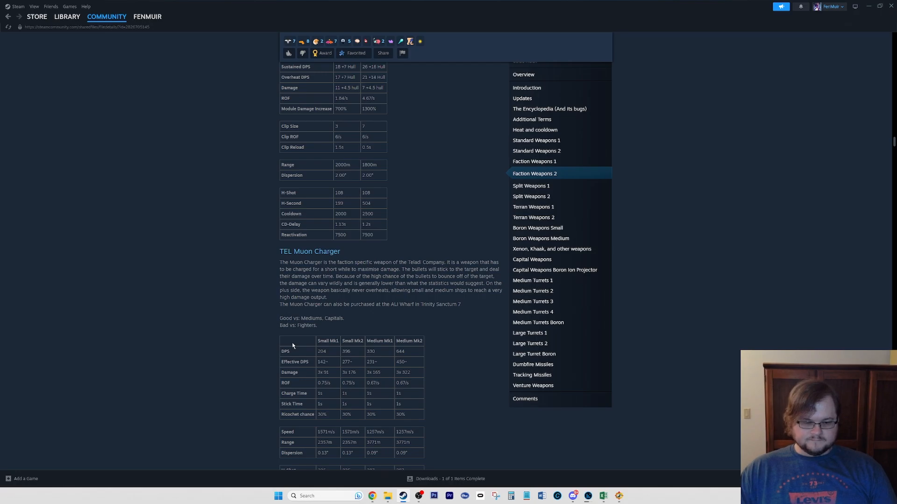
pyautogui.scroll(-3)
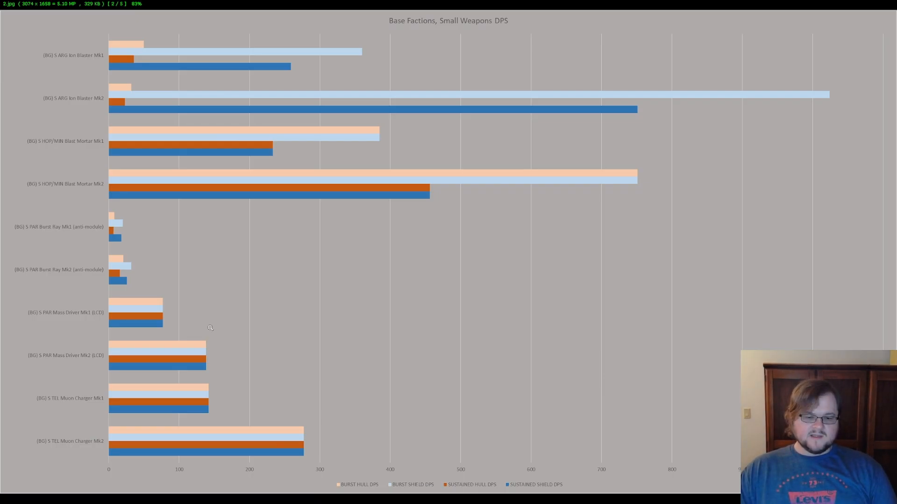
pyautogui.moveTo(341, 273)
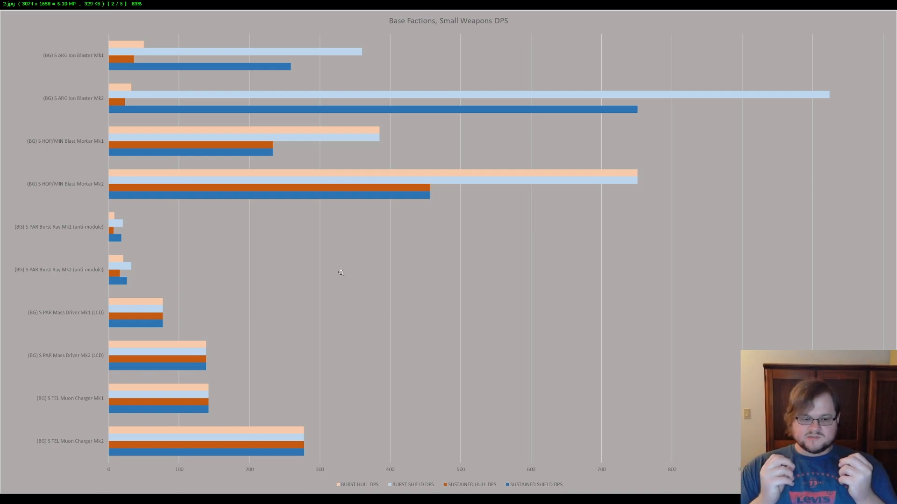